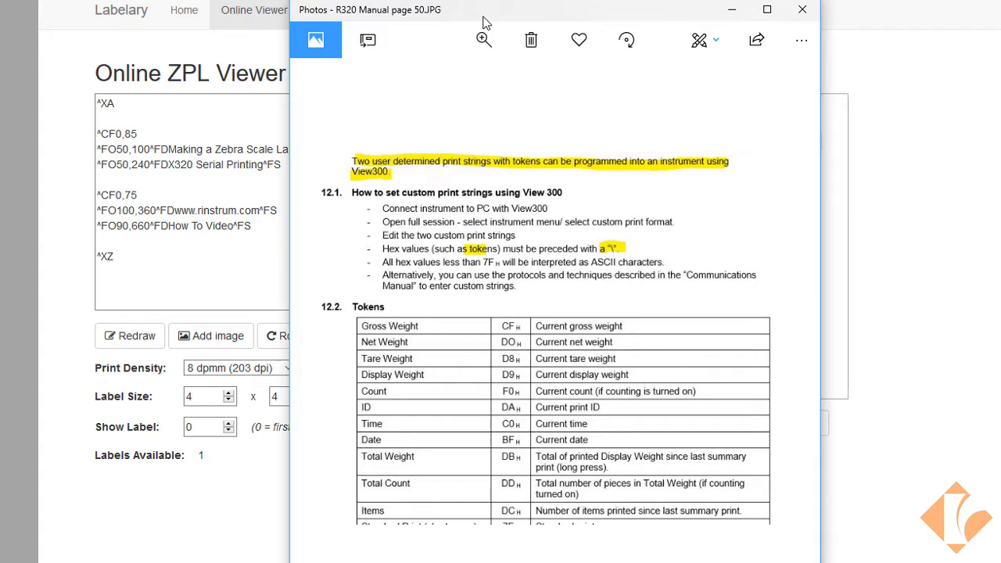
pyautogui.moveTo(507, 244)
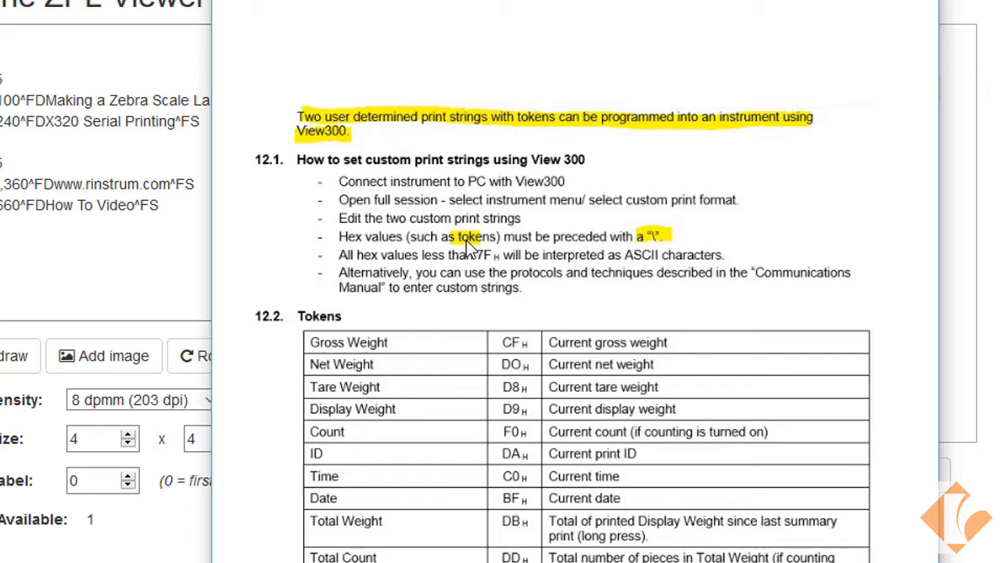
pyautogui.moveTo(658, 254)
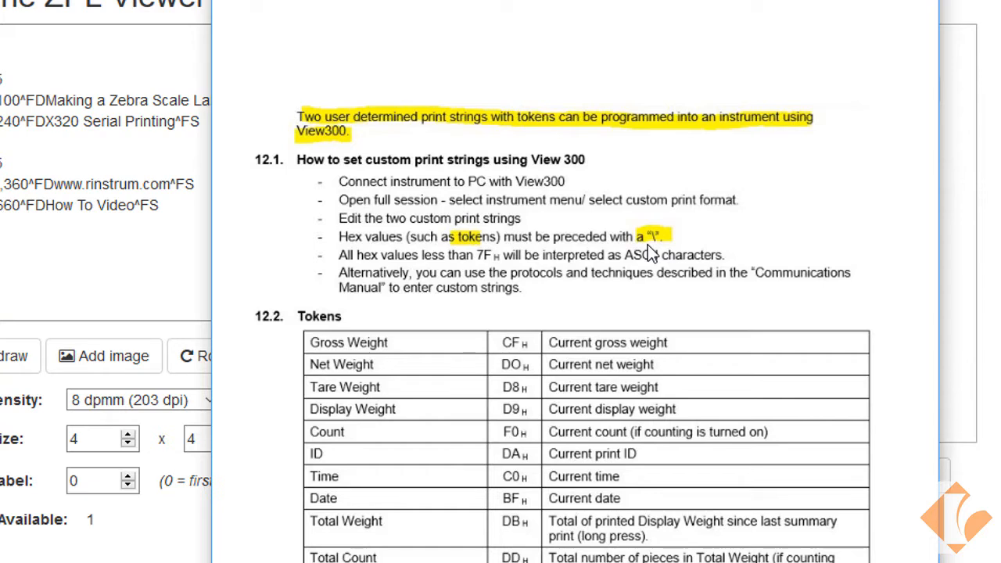
pyautogui.moveTo(501, 387)
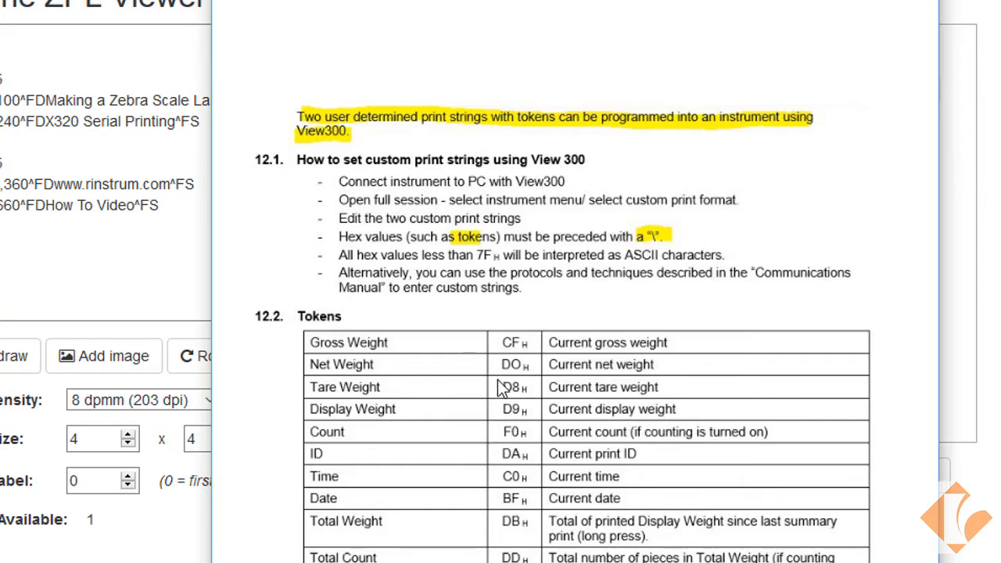
pyautogui.moveTo(495, 498)
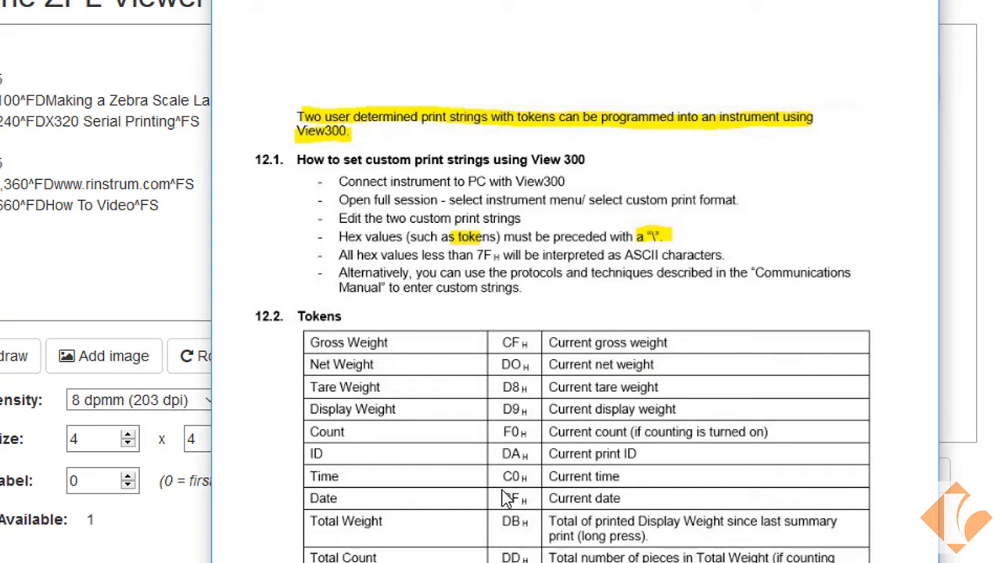
pyautogui.moveTo(515, 503)
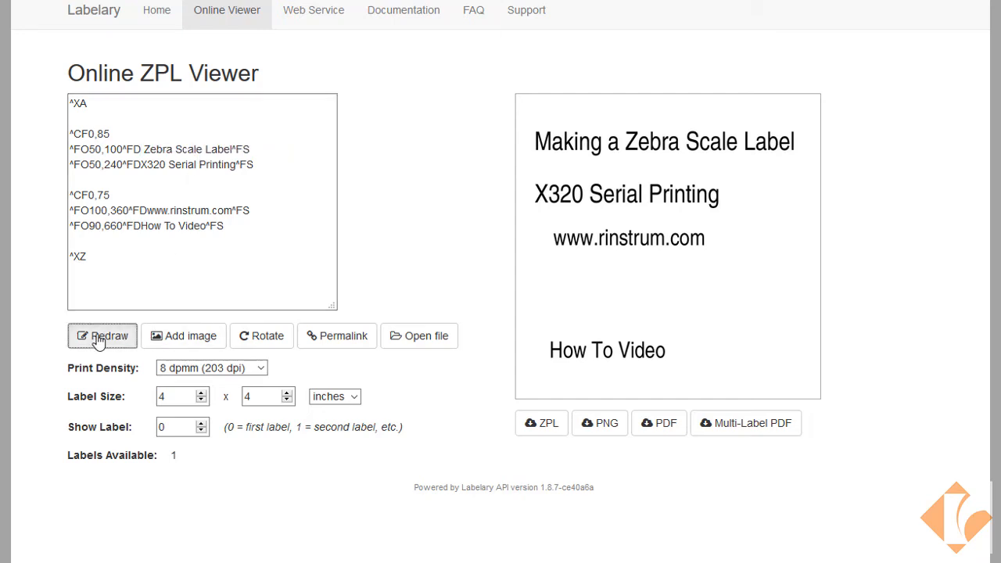
# Step: Change the second ZPL field to \C0 \BF and the last to Gross\CF, then redraw
pyautogui.click(101, 335)
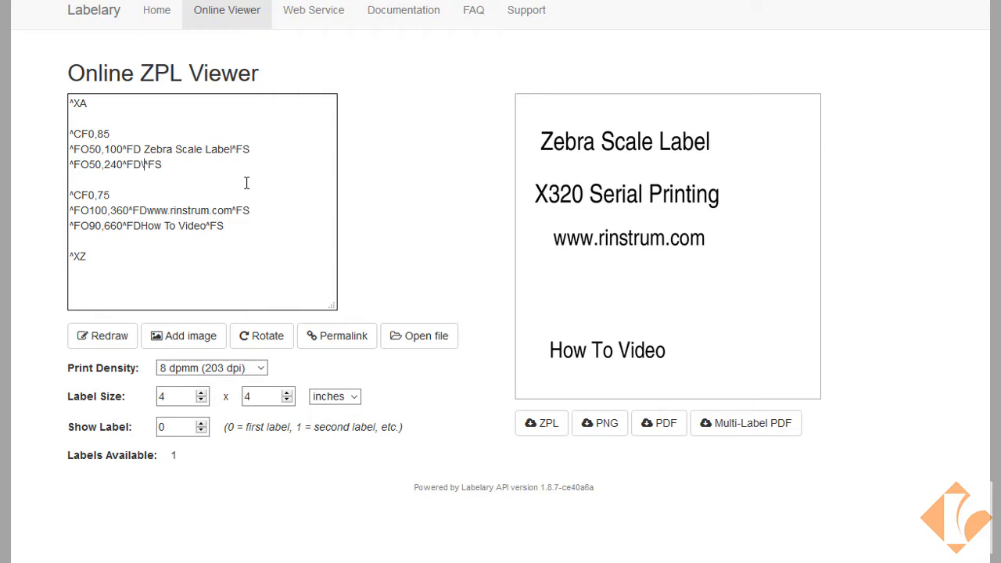
pyautogui.write('C0')
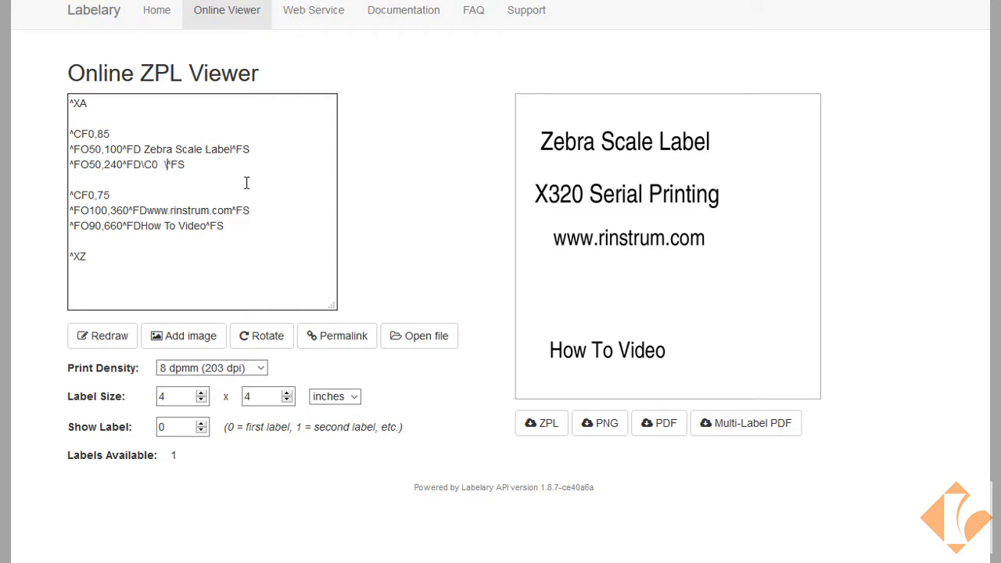
pyautogui.write('BF')
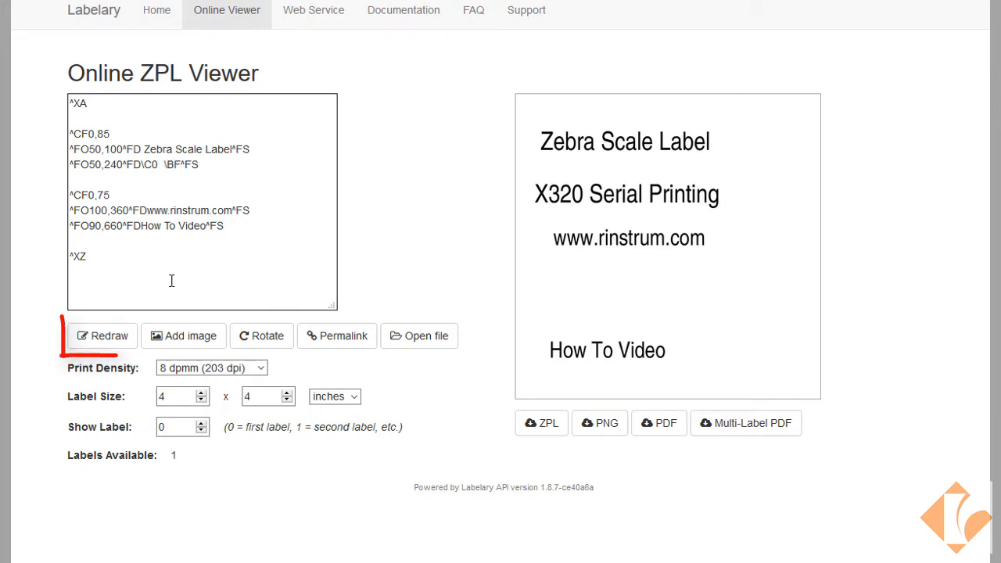
pyautogui.click(102, 336)
pyautogui.write('Gr')
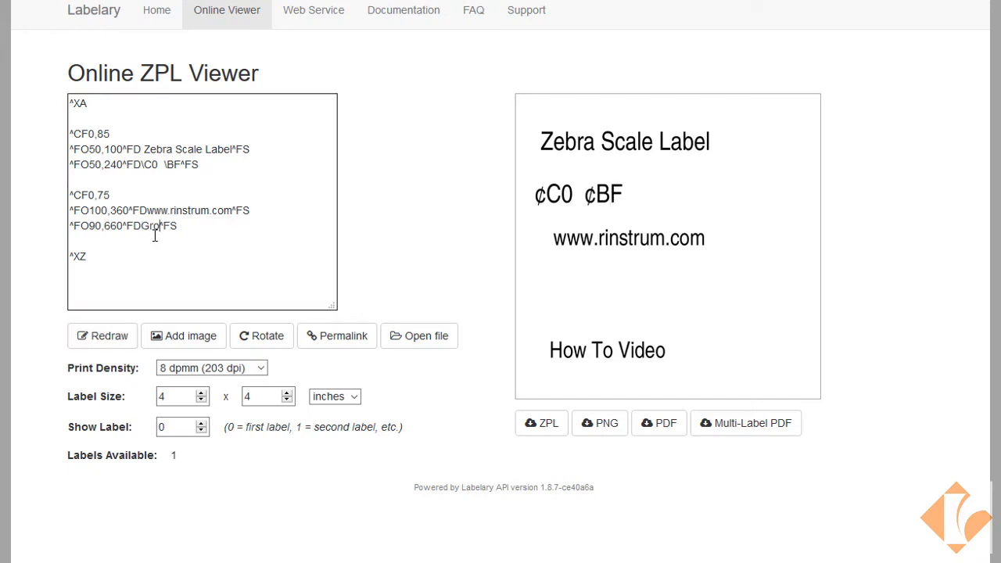
pyautogui.write('oss\\')
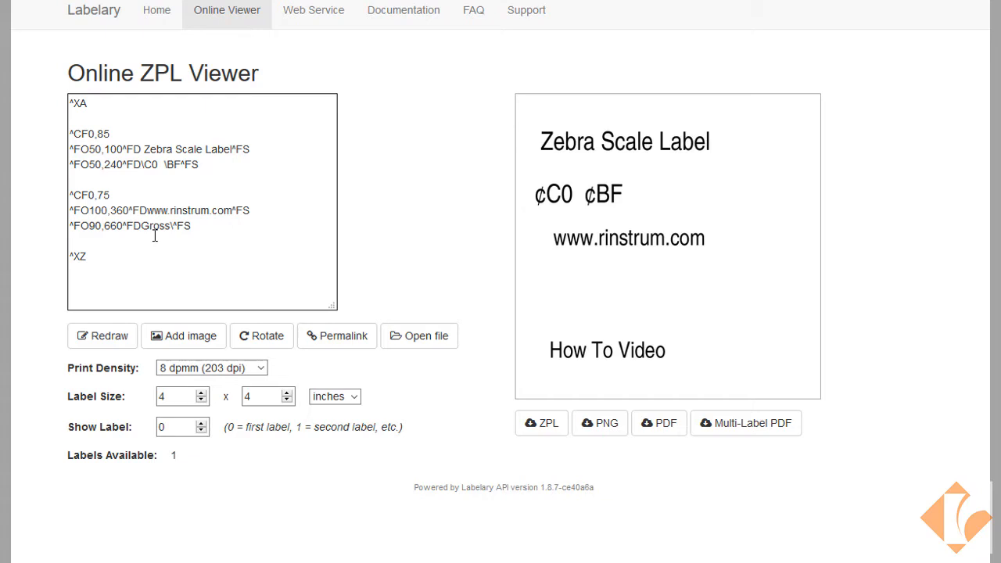
pyautogui.write('CF')
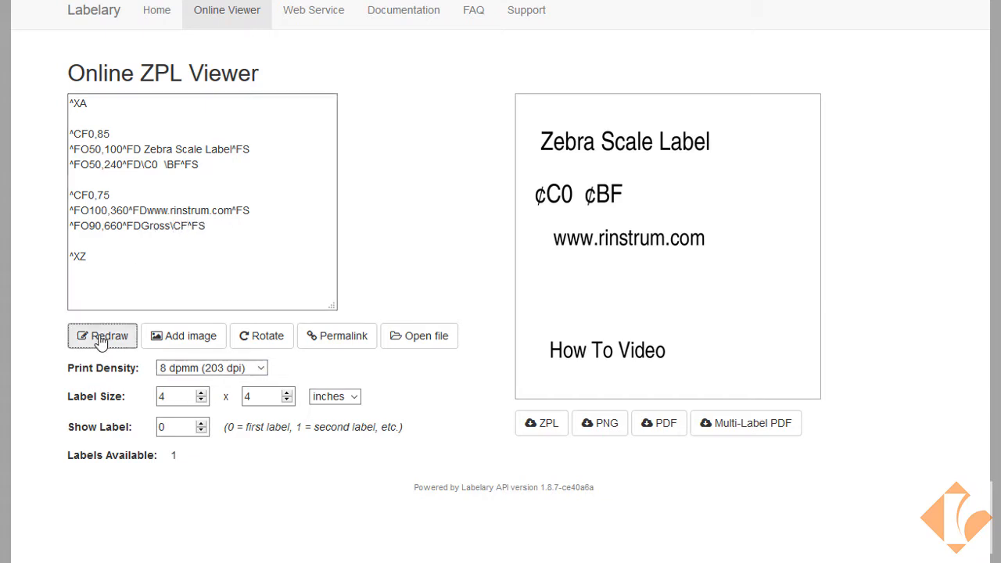
pyautogui.click(104, 336)
pyautogui.write('4')
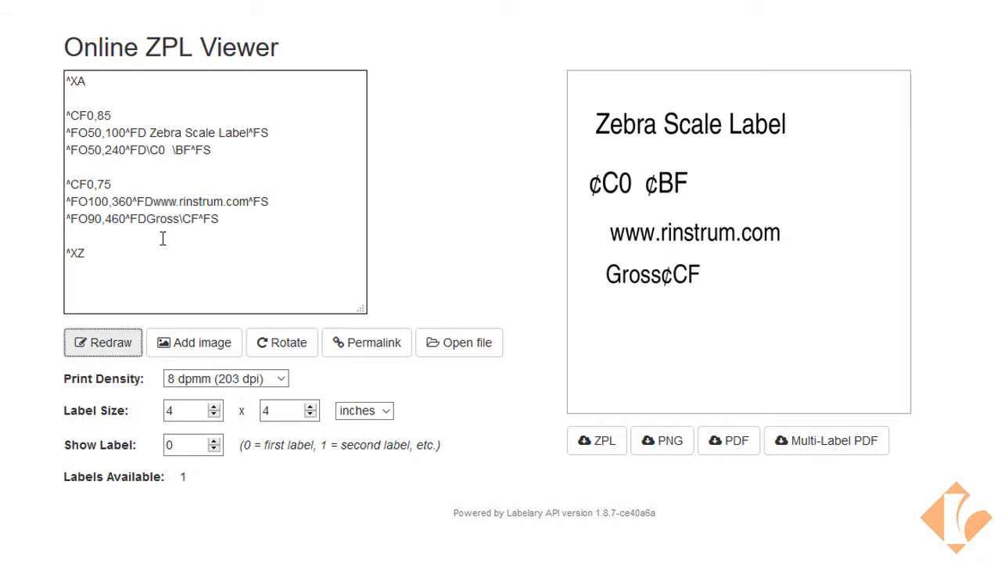
pyautogui.click(69, 208)
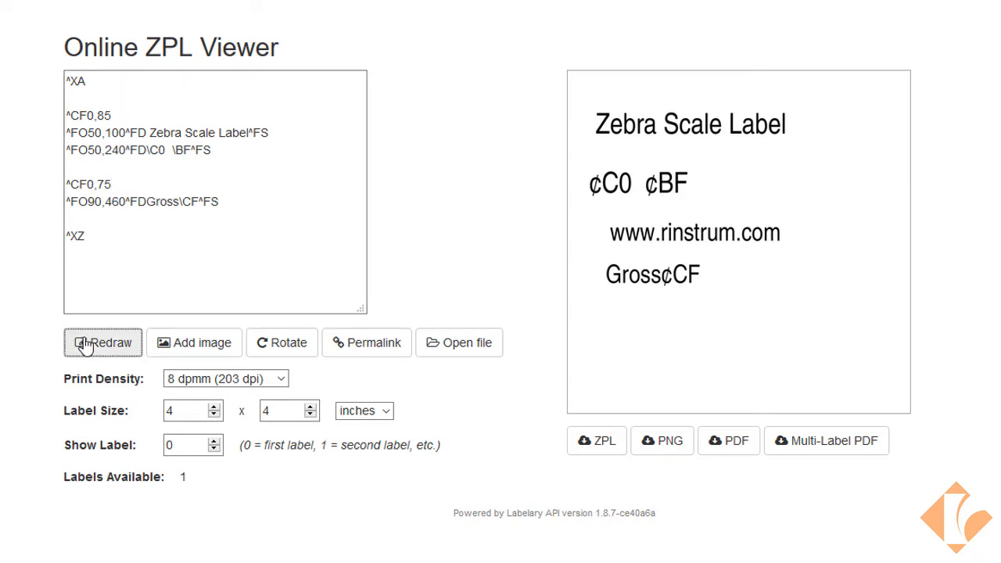
pyautogui.click(102, 342)
pyautogui.write('3')
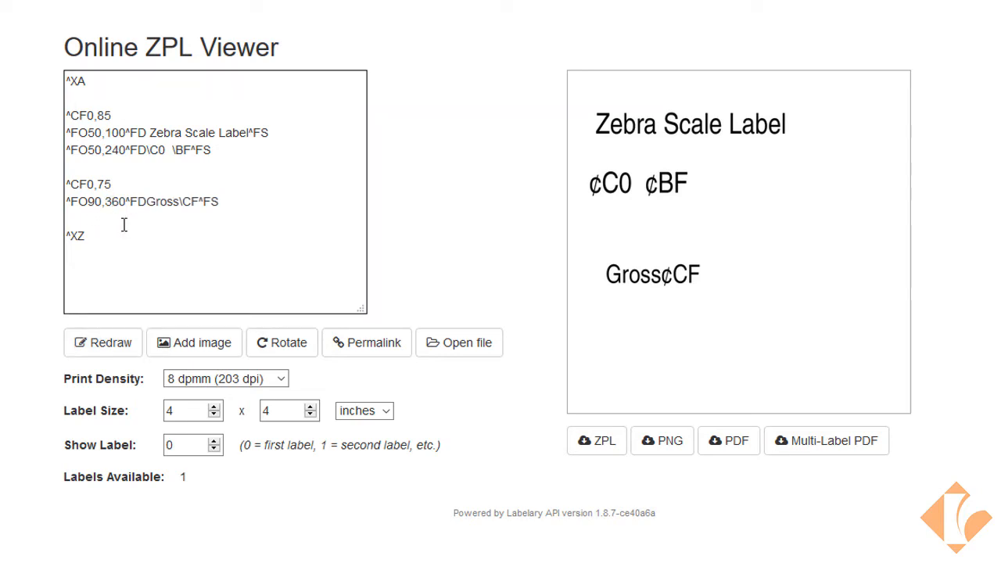
pyautogui.click(102, 342)
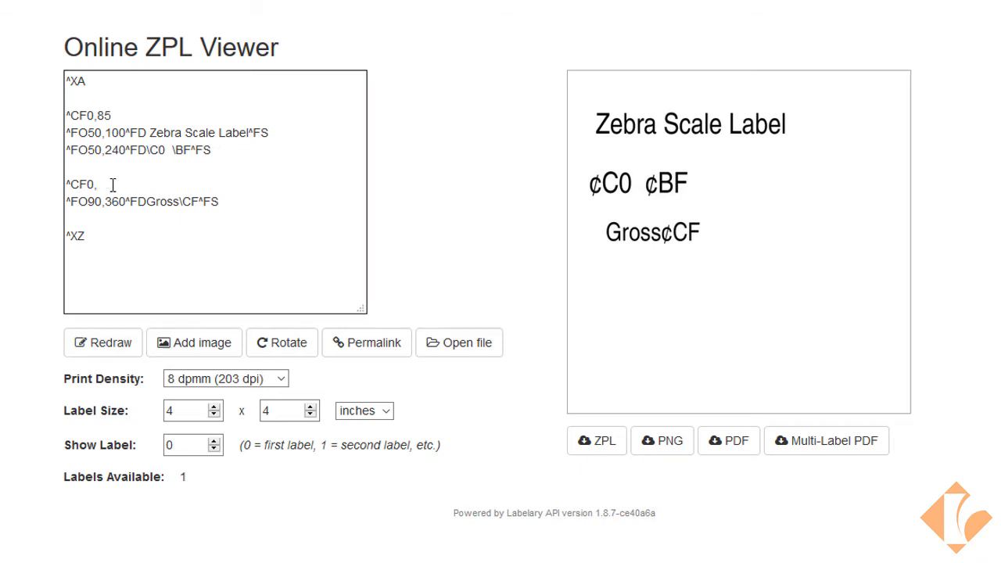
pyautogui.write('100')
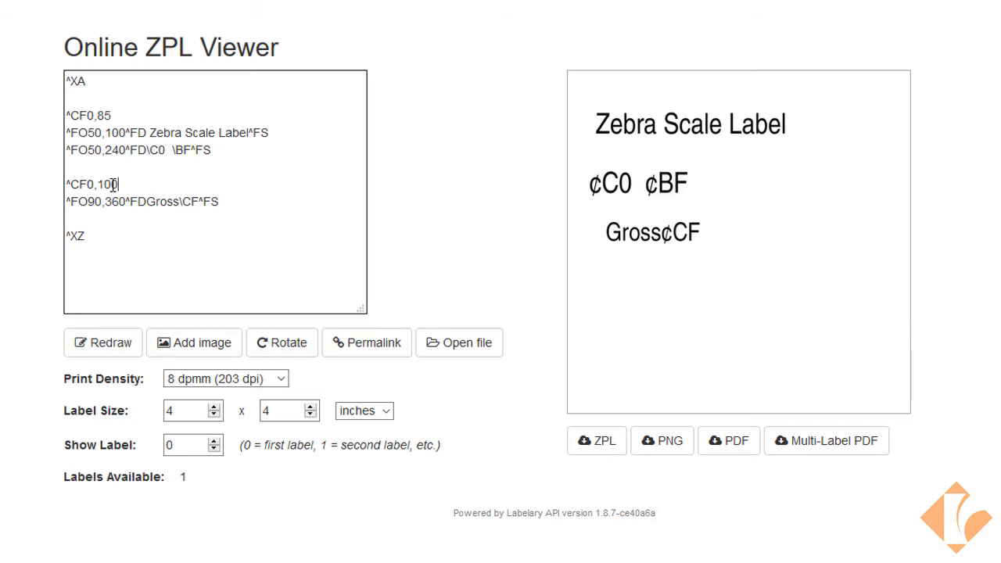
pyautogui.click(103, 343)
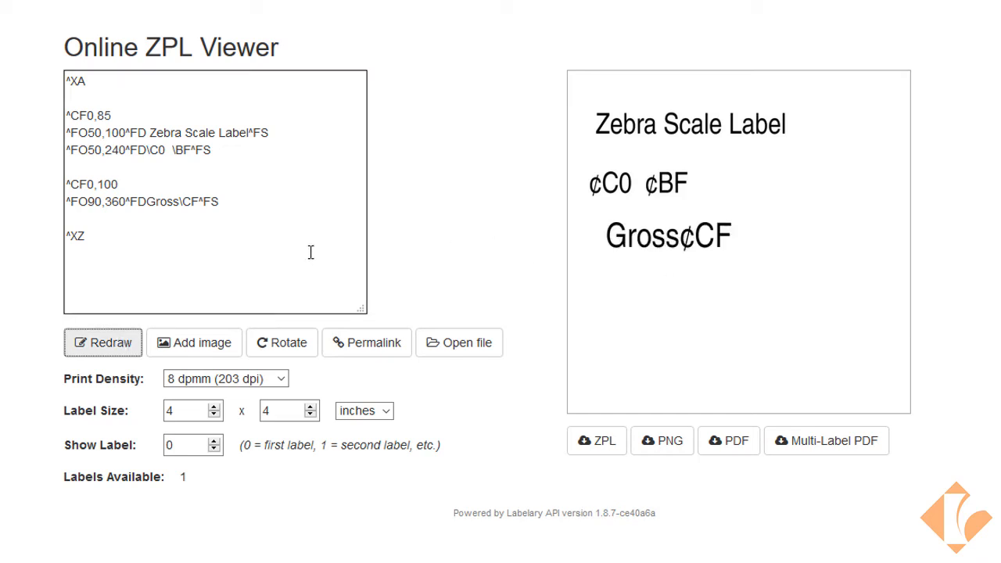
pyautogui.moveTo(162, 222)
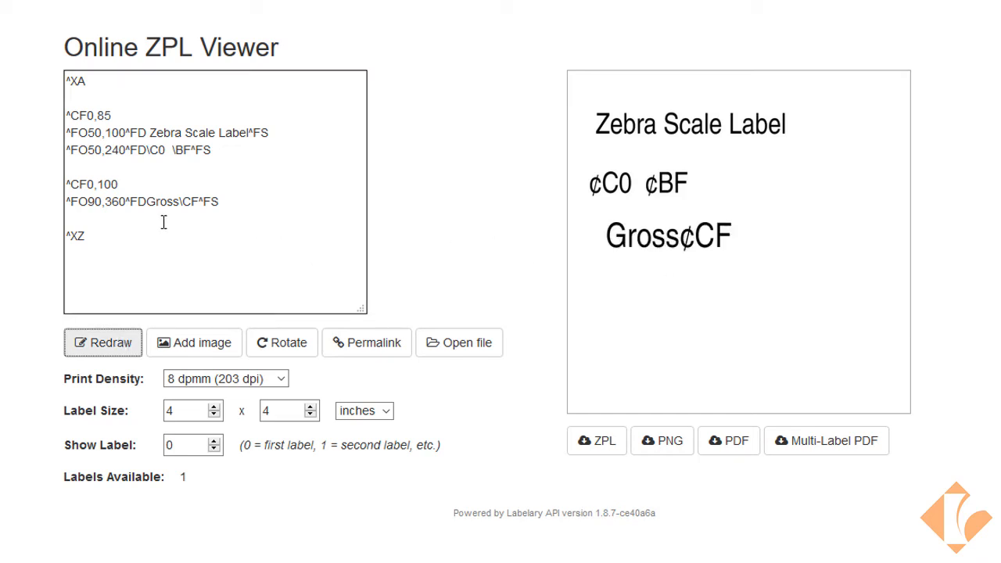
pyautogui.moveTo(129, 249)
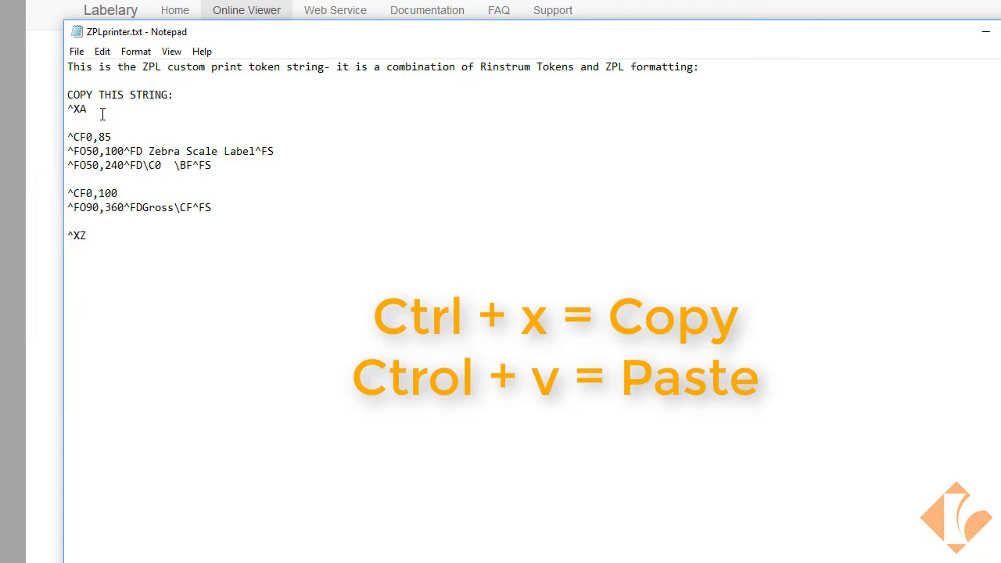
pyautogui.moveTo(118, 129)
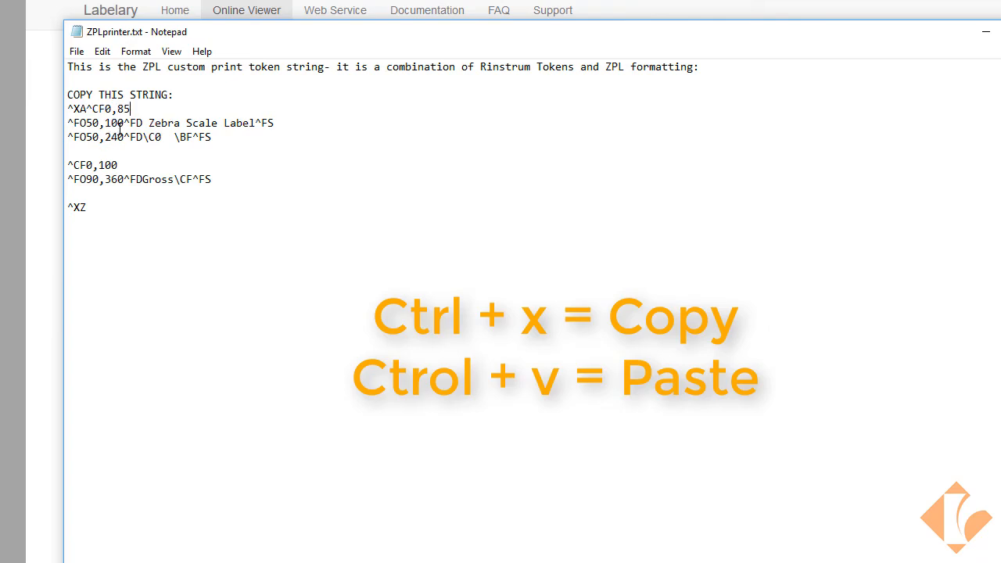
# Step: Join the ZPL commands onto one line in Notepad and select the whole string
pyautogui.press('Delete')
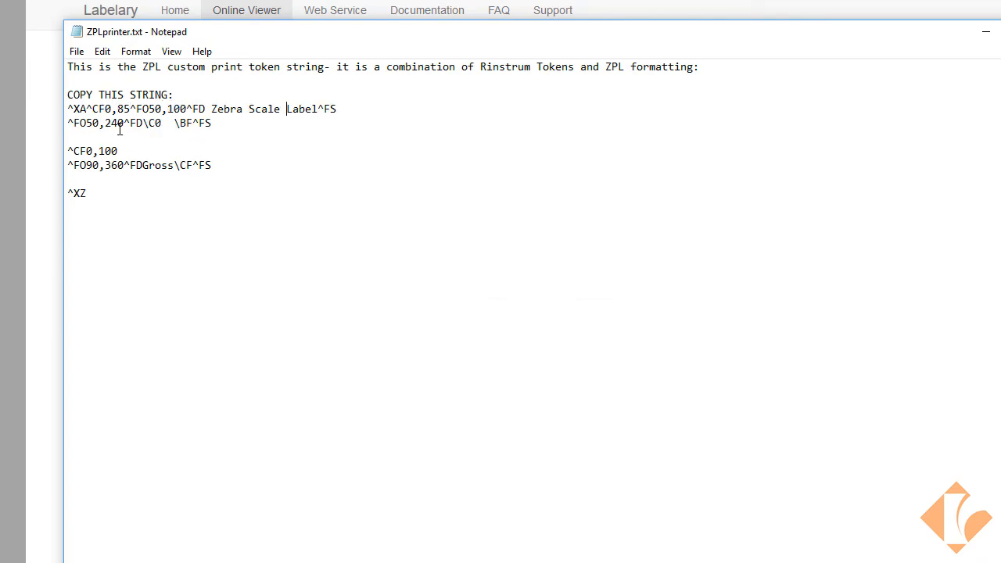
pyautogui.press('Delete')
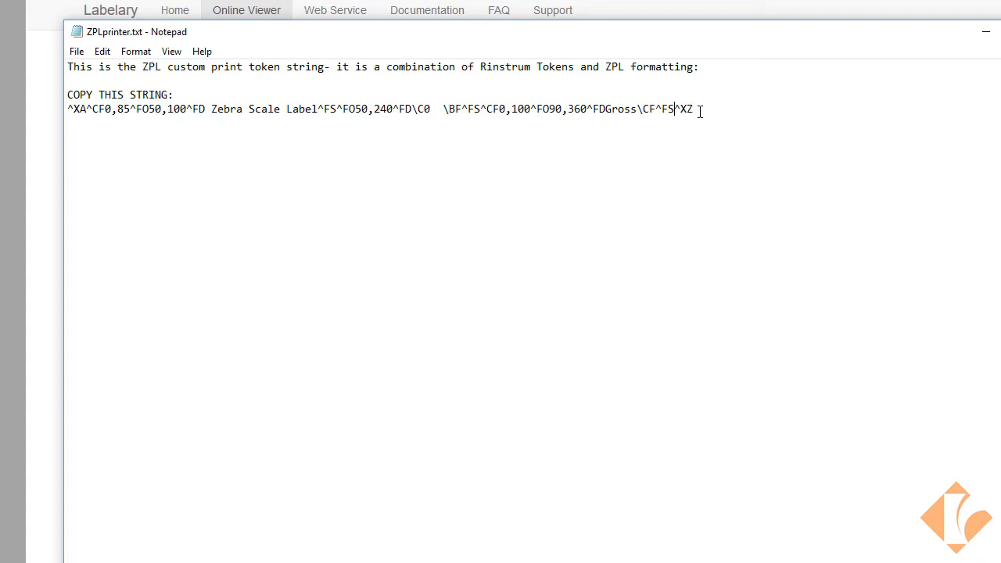
pyautogui.moveTo(67, 108); pyautogui.dragTo(692, 108)
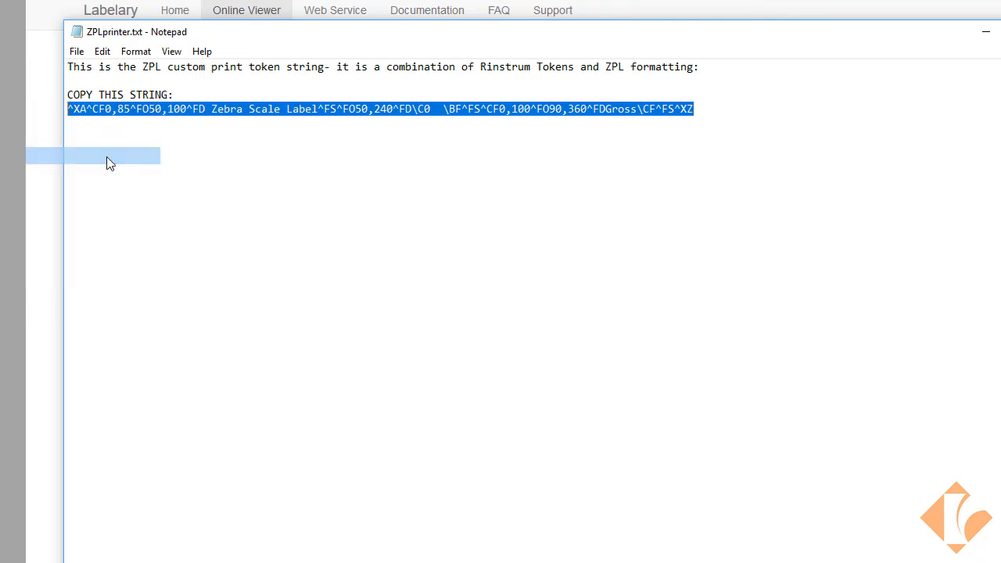
pyautogui.moveTo(898, 138)
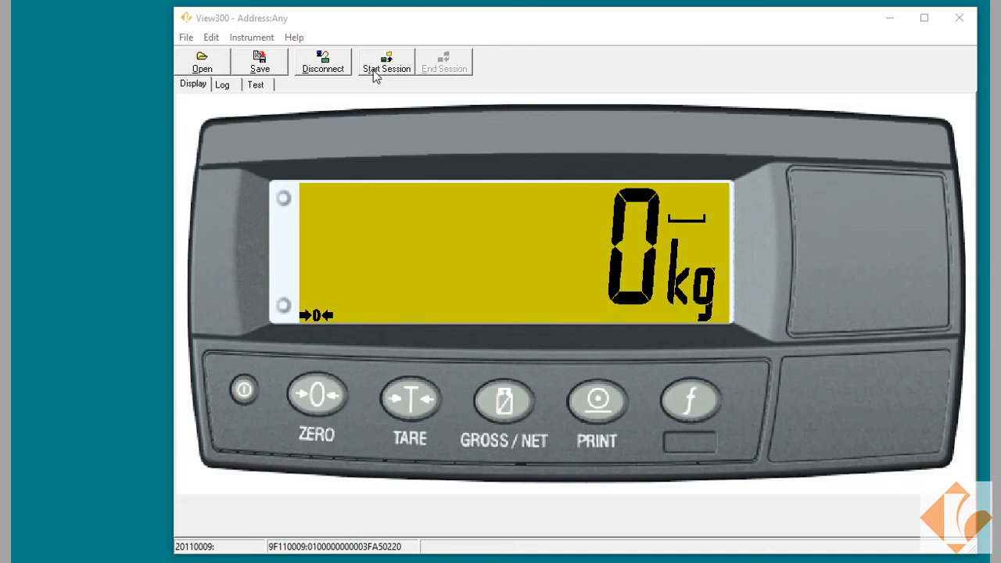
# Step: Start a Full Setup session and show SERIAL's AUT.FMT setting in the Settings tree
pyautogui.click(385, 61)
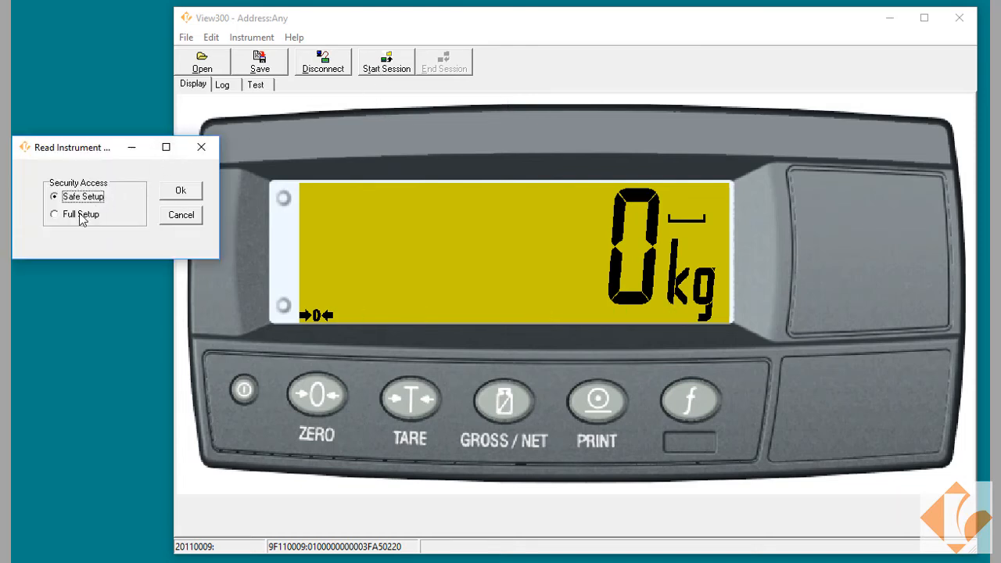
pyautogui.click(180, 190)
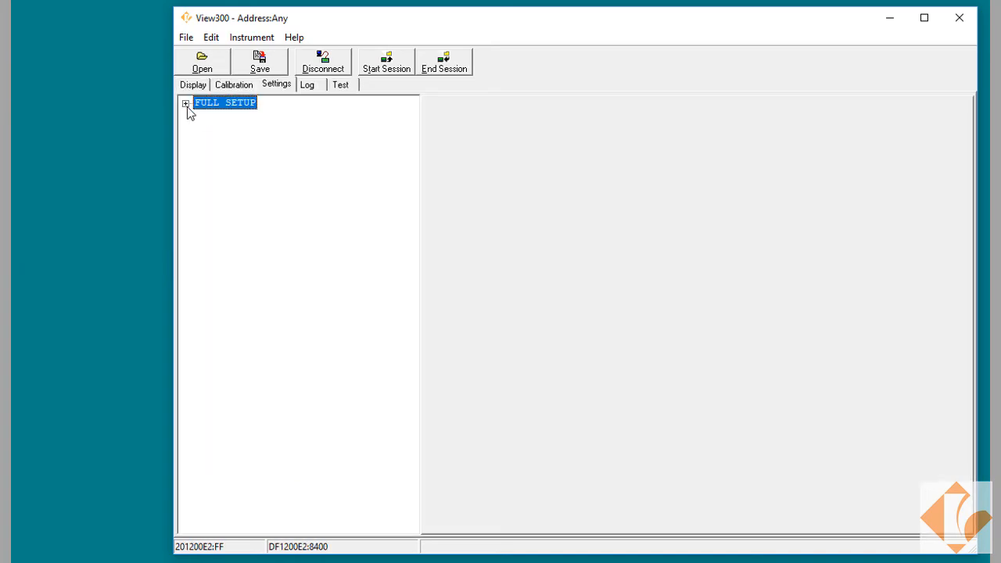
pyautogui.click(186, 103)
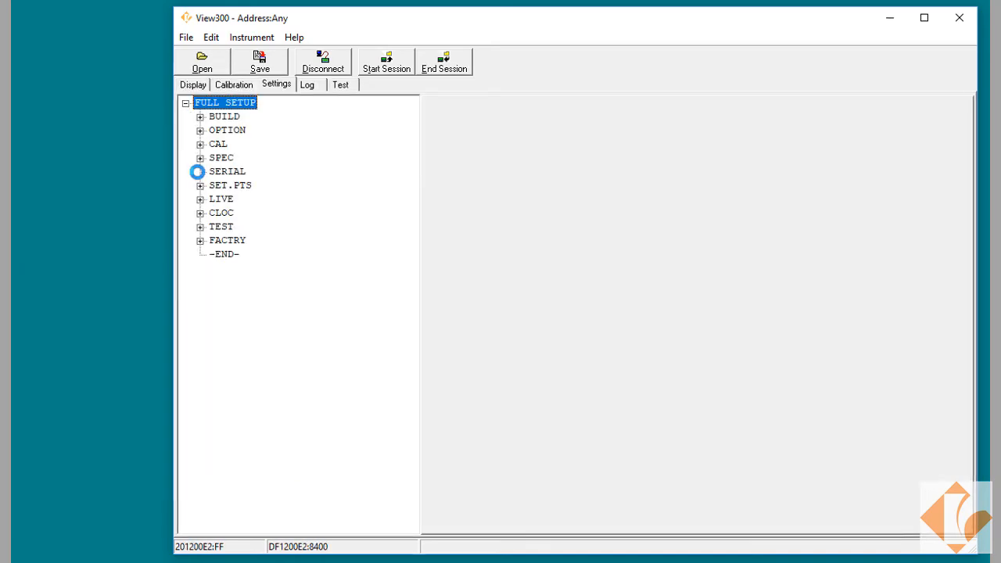
pyautogui.click(200, 171)
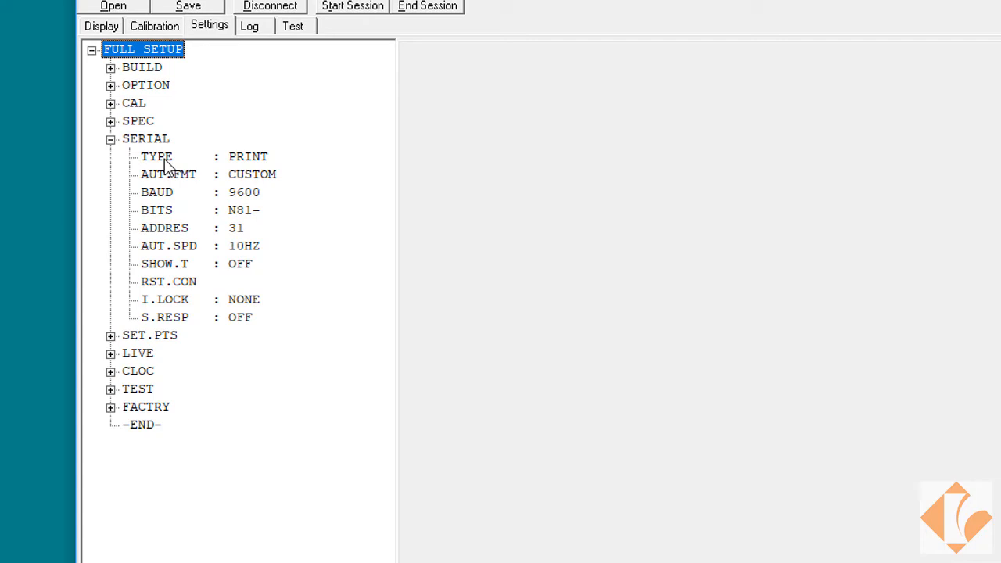
pyautogui.click(165, 174)
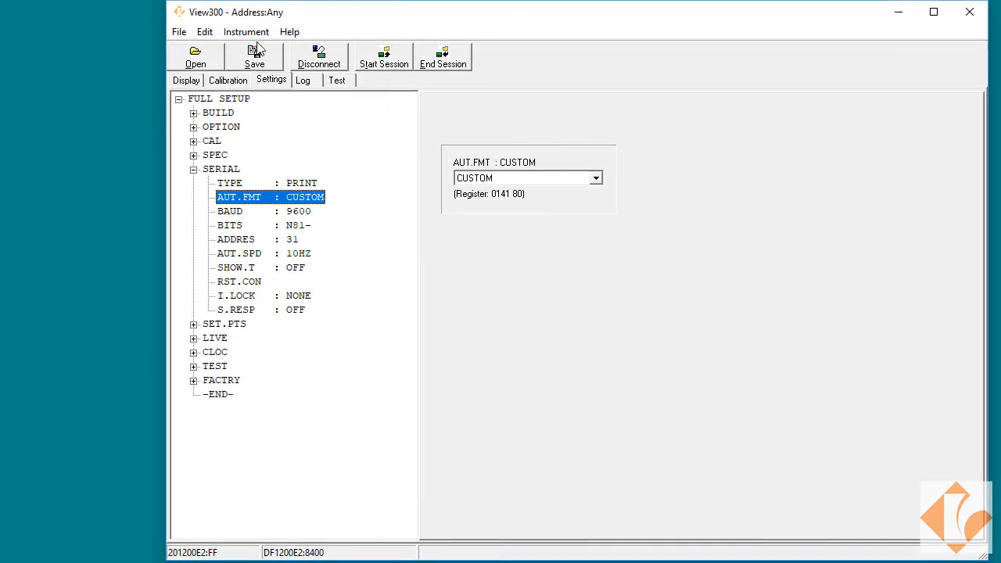
# Step: Replace the short-press custom print format with the pasted ^XA...Zebra Scale Label ZPL string
pyautogui.click(245, 32)
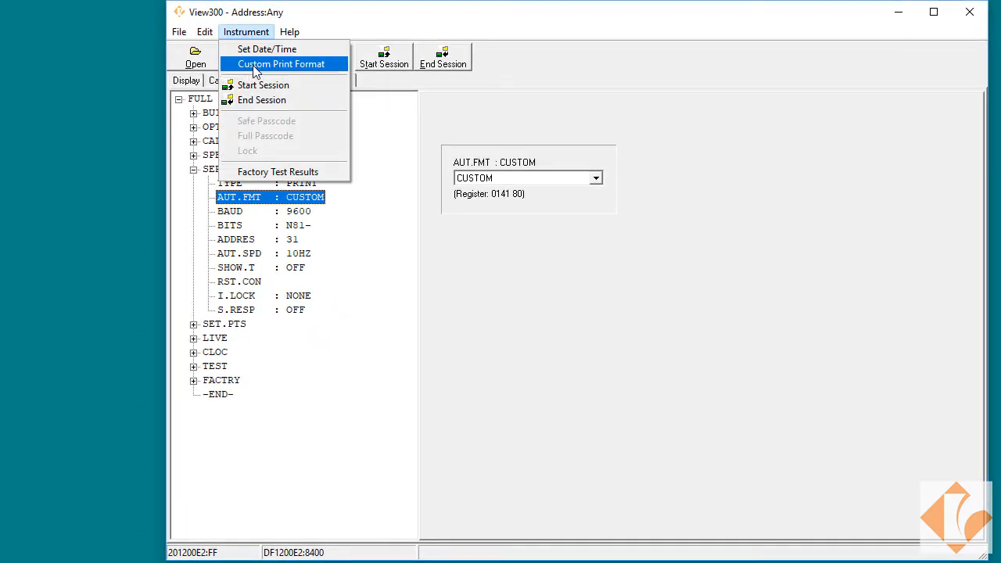
pyautogui.click(280, 63)
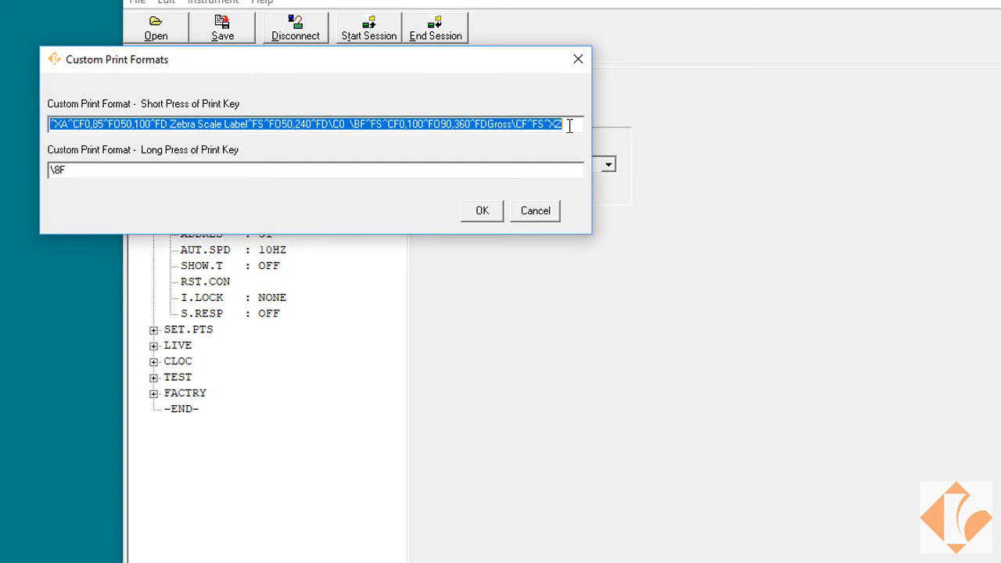
pyautogui.press('Delete')
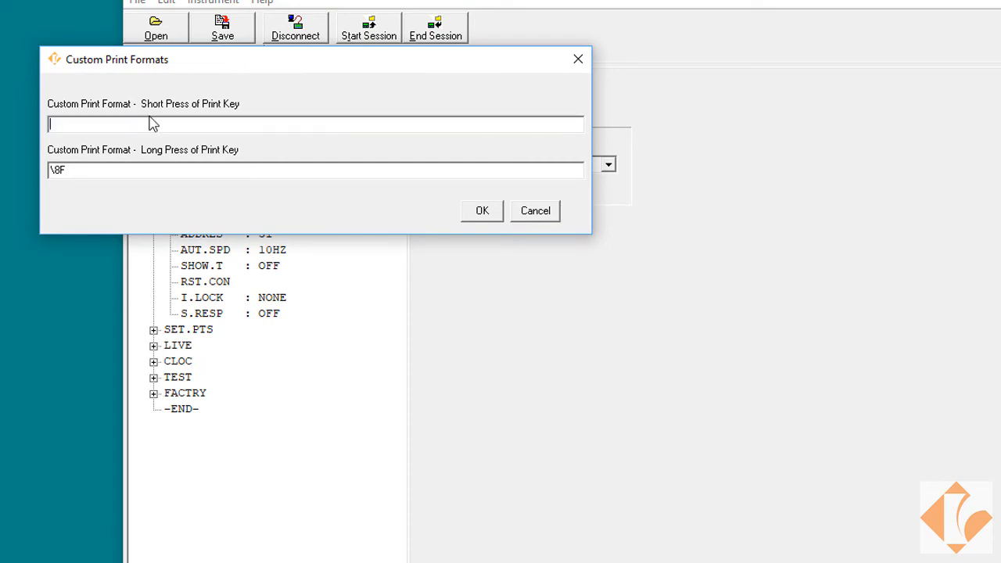
pyautogui.moveTo(124, 123)
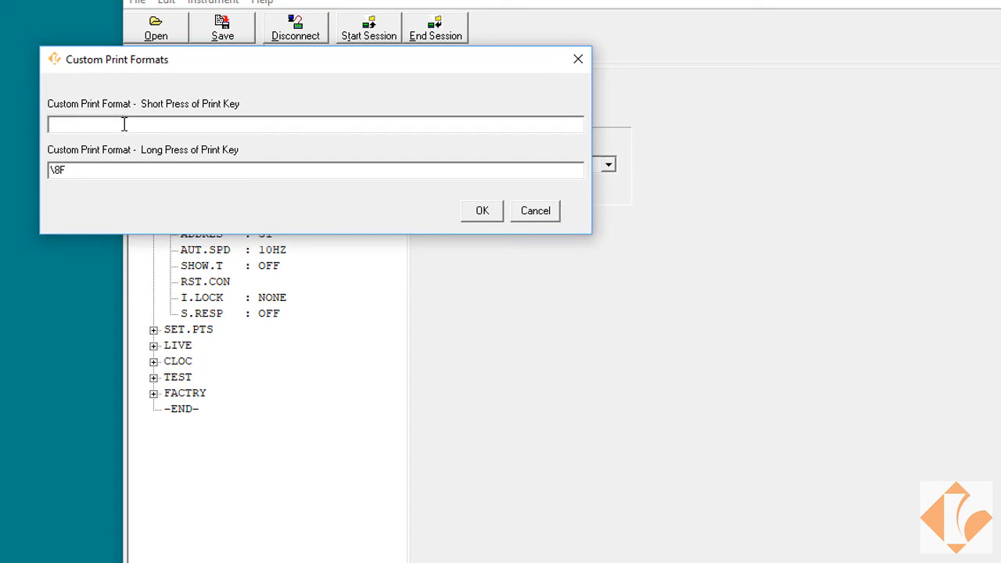
pyautogui.write('^XA^CF0,85^FO50,100^FD Zebra Scale Label^FS^FO50,240^FD\\C0  \\BF^FS^CF0,100^FO90,360^FDGross\\CF^FS^XZ')
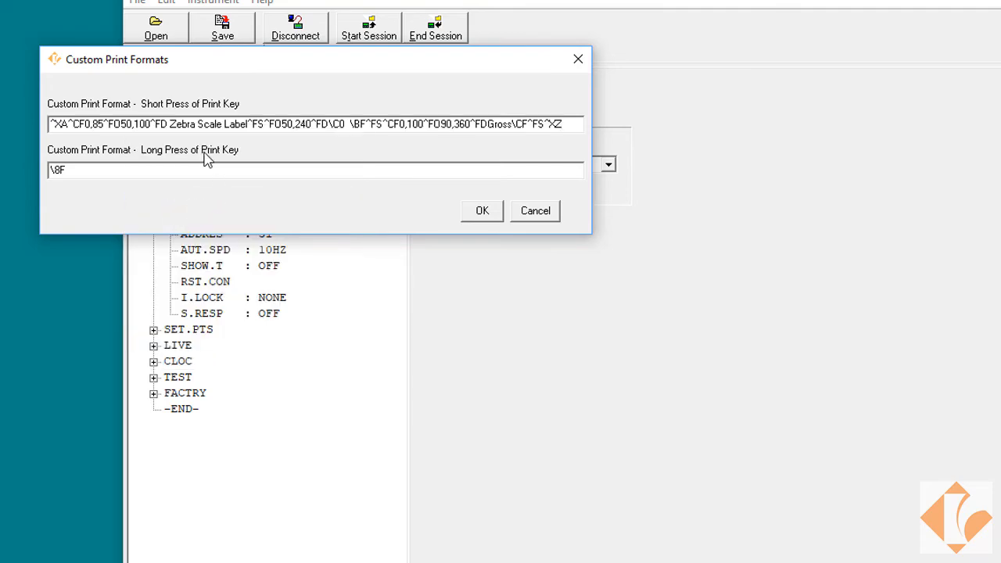
pyautogui.click(480, 210)
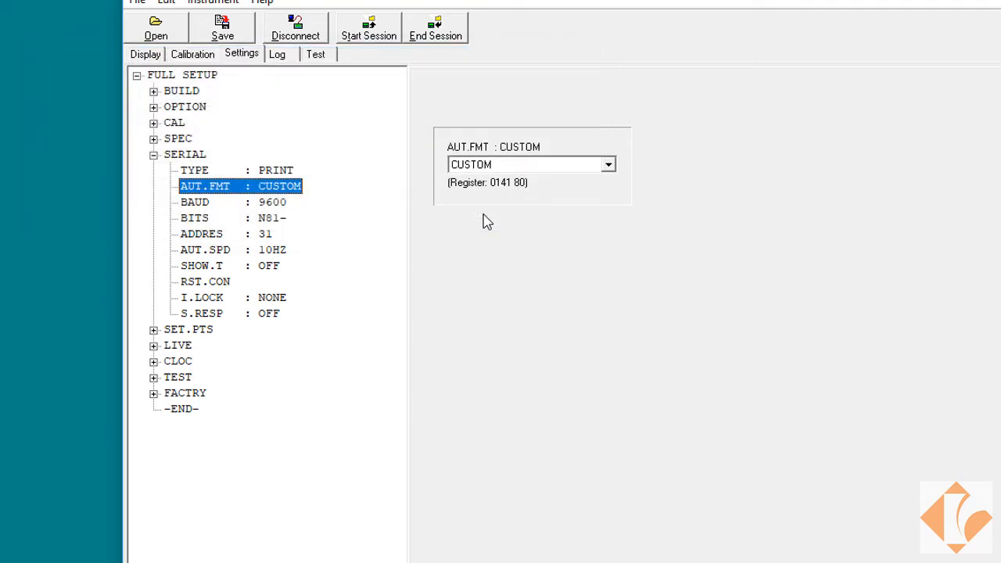
pyautogui.moveTo(174, 361)
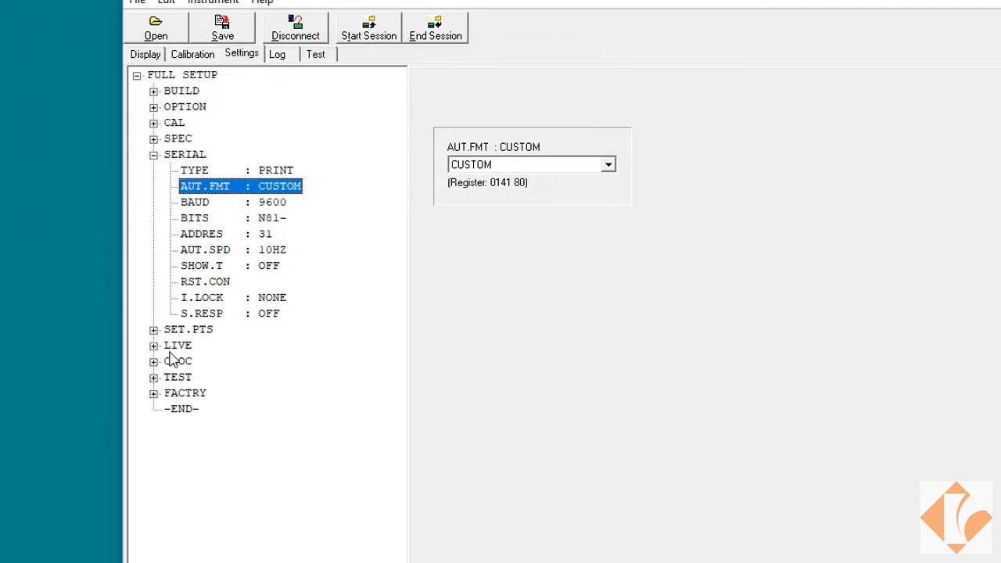
# Step: Expand the CLOC group to show date format, time format and current date/time
pyautogui.click(153, 360)
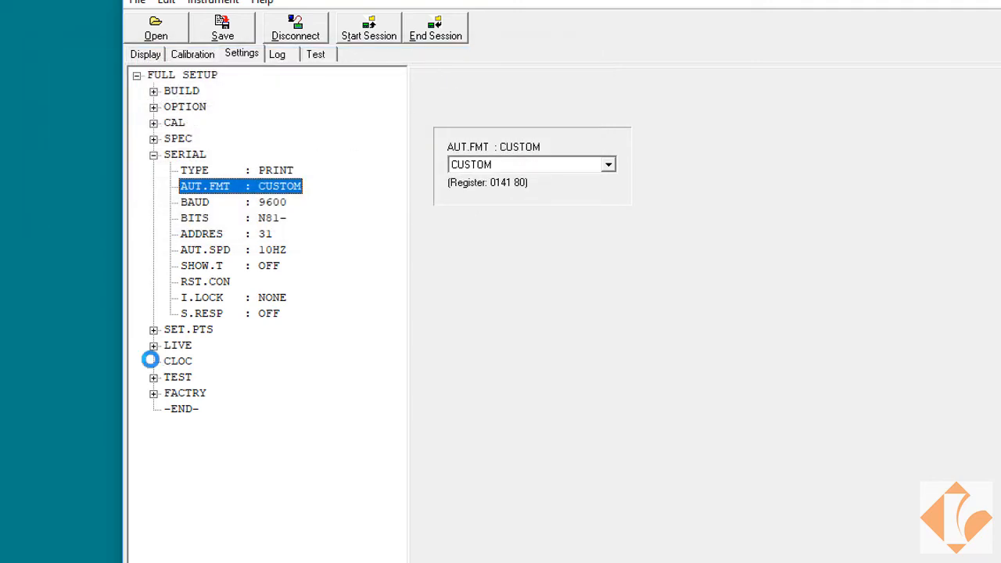
pyautogui.click(154, 360)
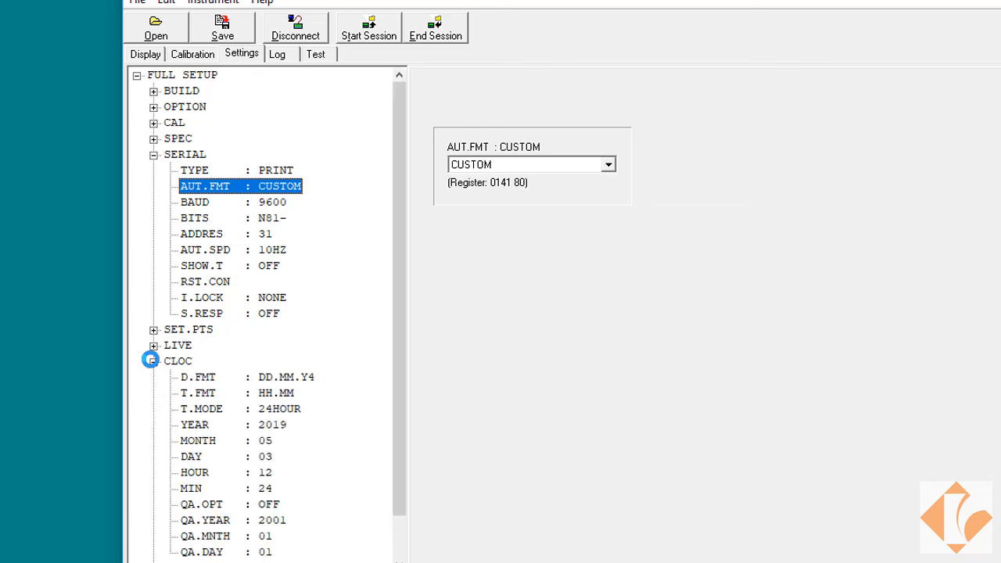
pyautogui.scroll(-3)
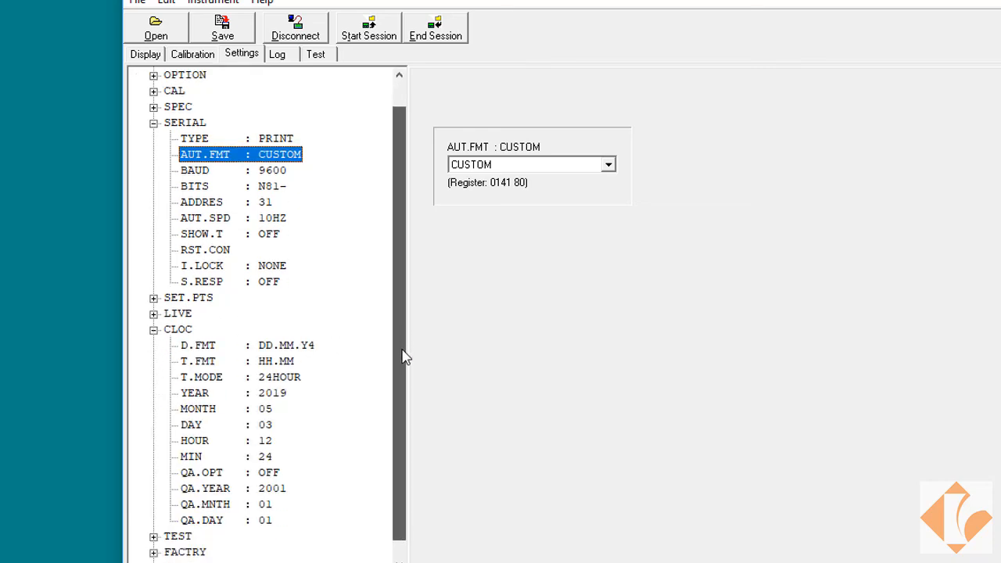
pyautogui.moveTo(341, 362)
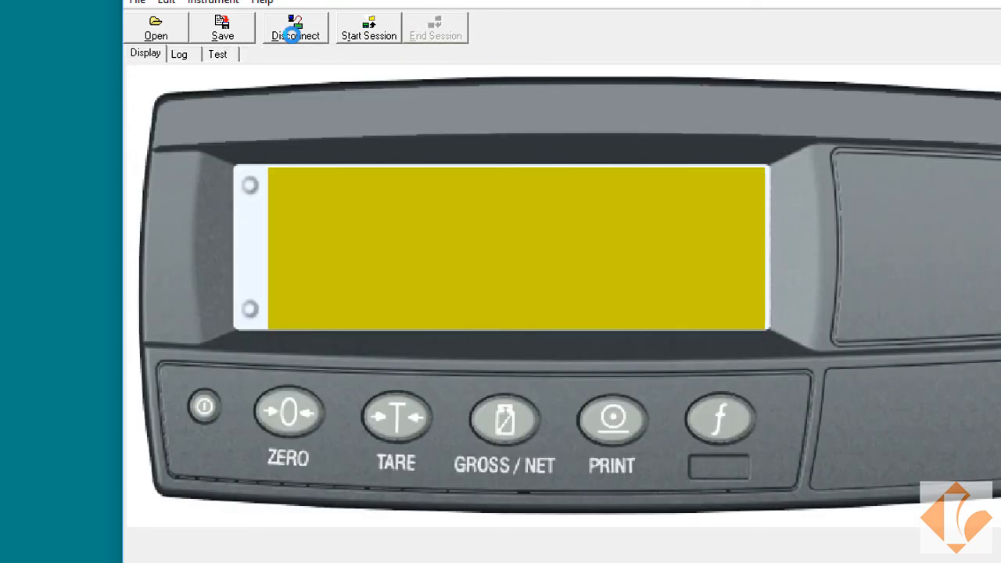
# Step: Disconnect View300 from the indicator
pyautogui.click(294, 29)
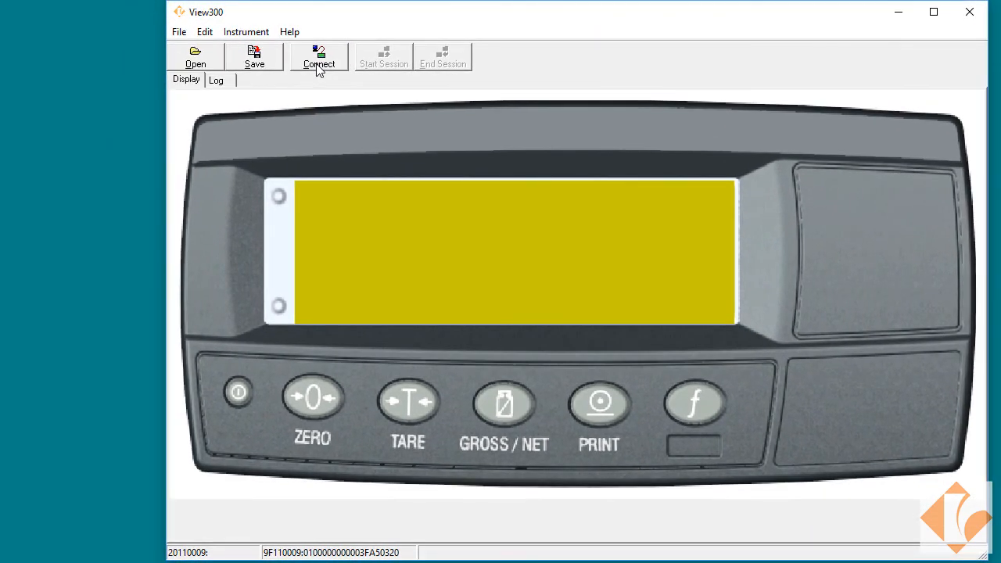
pyautogui.moveTo(350, 124)
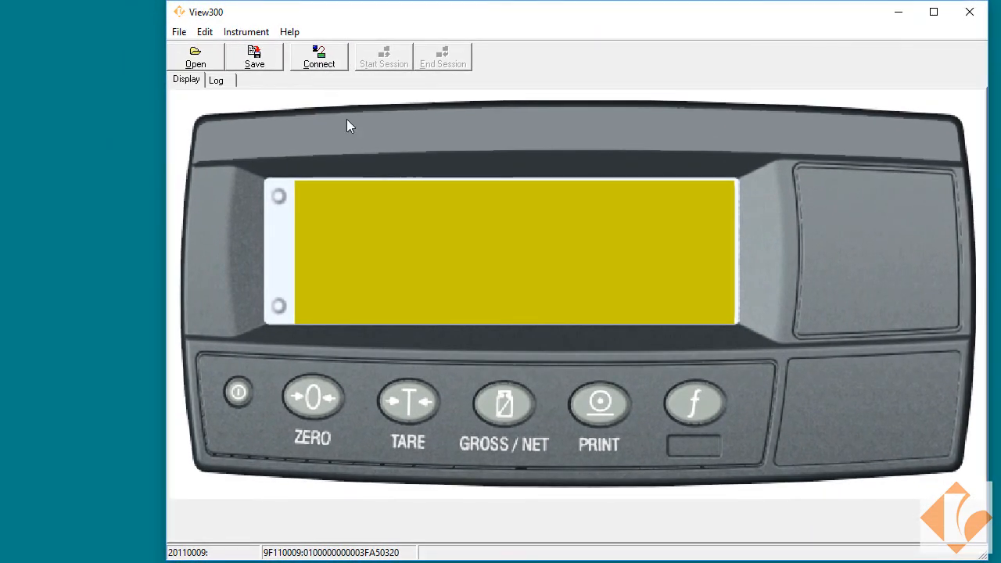